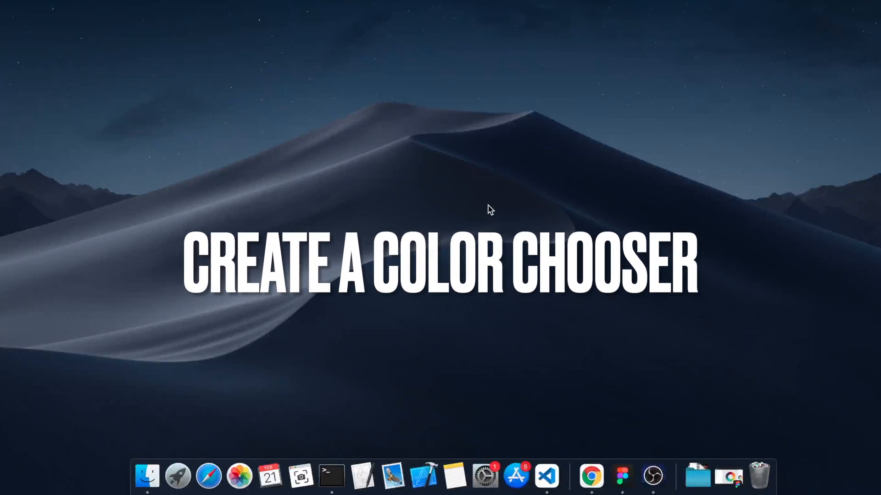
mouse_move(390, 265)
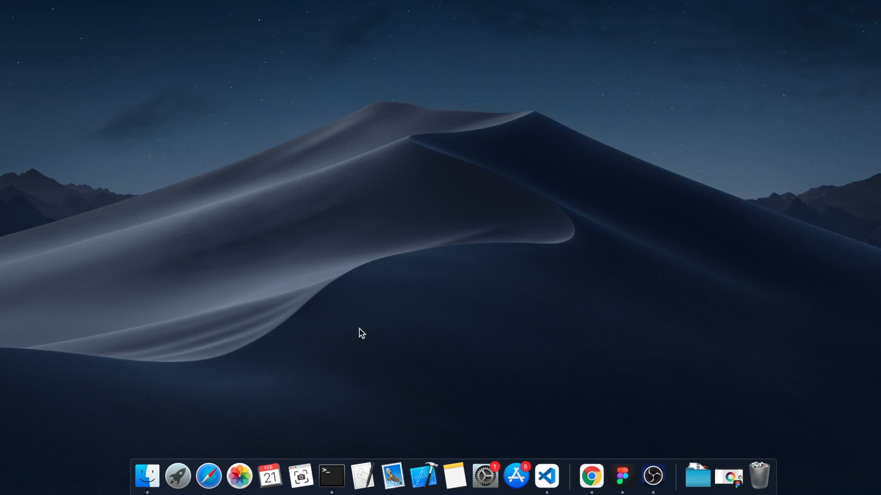
mouse_move(363, 476)
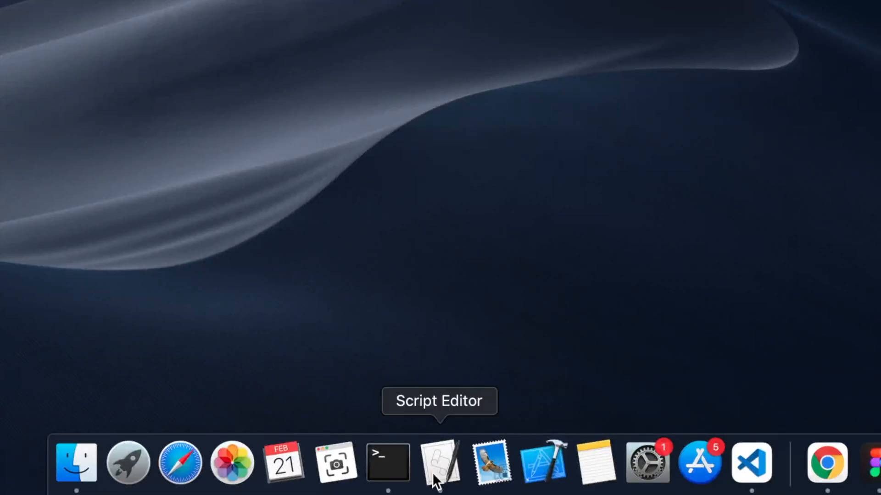
Step: Launch Script Editor and write the one-line command 'choose color' in a new script
click(439, 462)
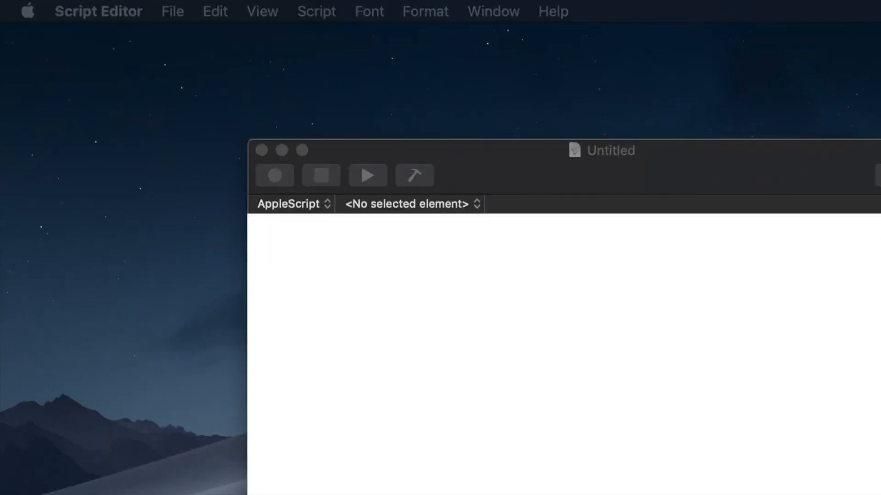
text(choose co)
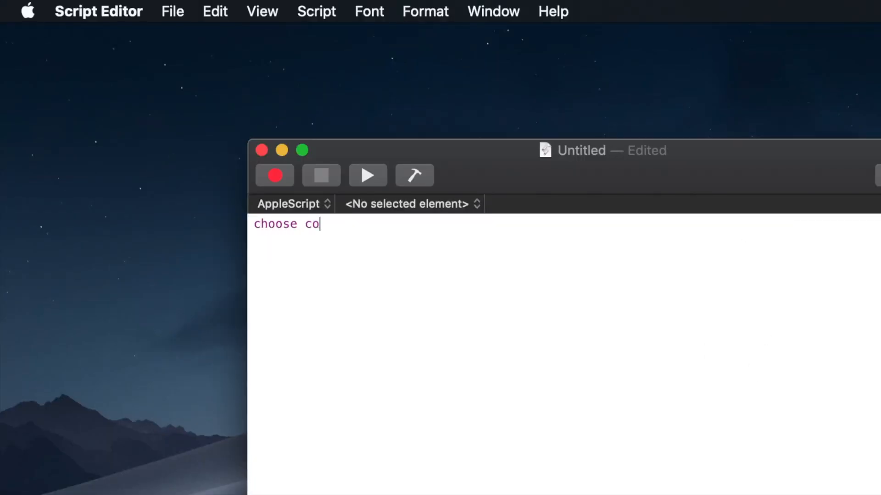
text(lor)
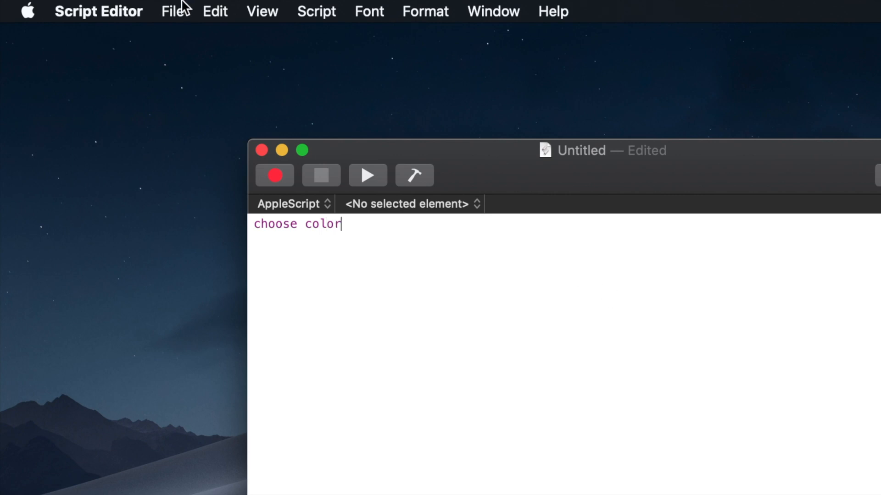
Step: Export the script as an Application named ColorChooser to the Desktop
click(172, 11)
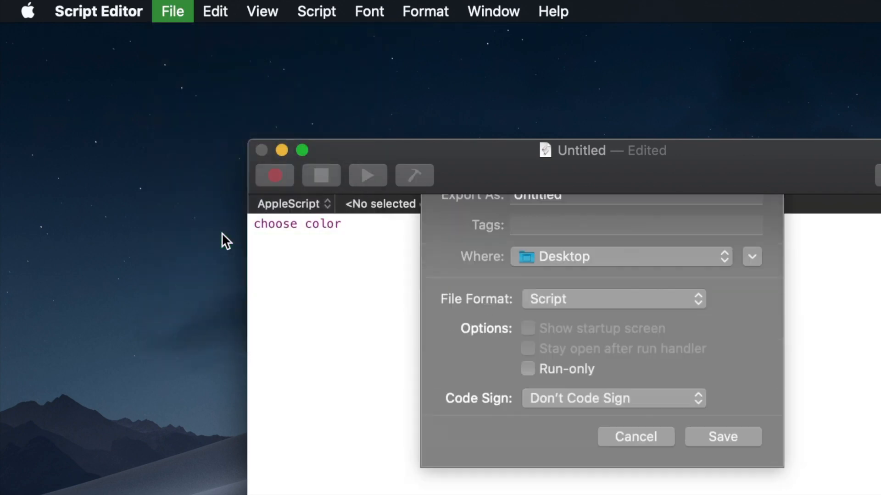
click(612, 299)
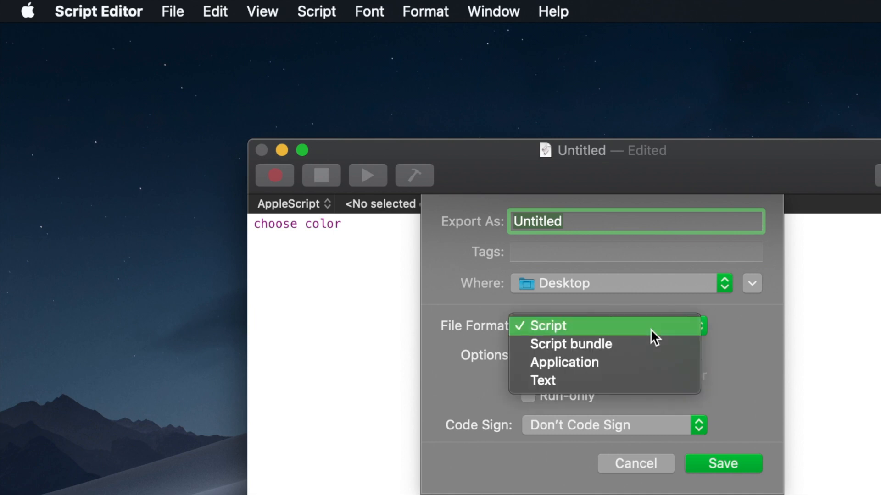
click(563, 363)
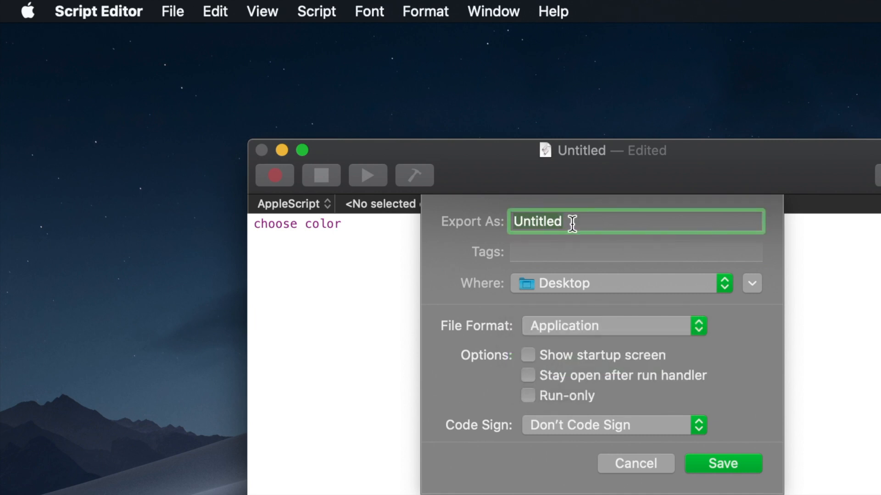
text(ColorChooser)
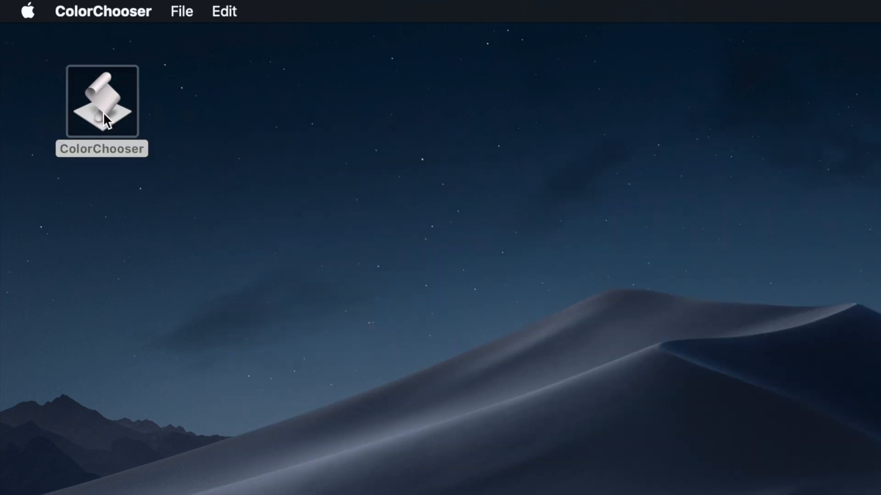
Step: Run ColorChooser from the desktop and set its Colours picker to RGB Sliders with dark blue 263C56
double_click(102, 101)
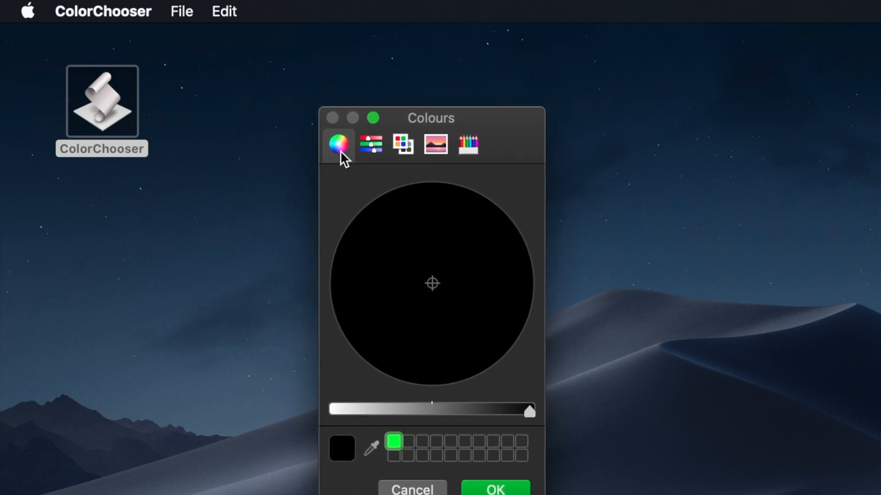
click(370, 144)
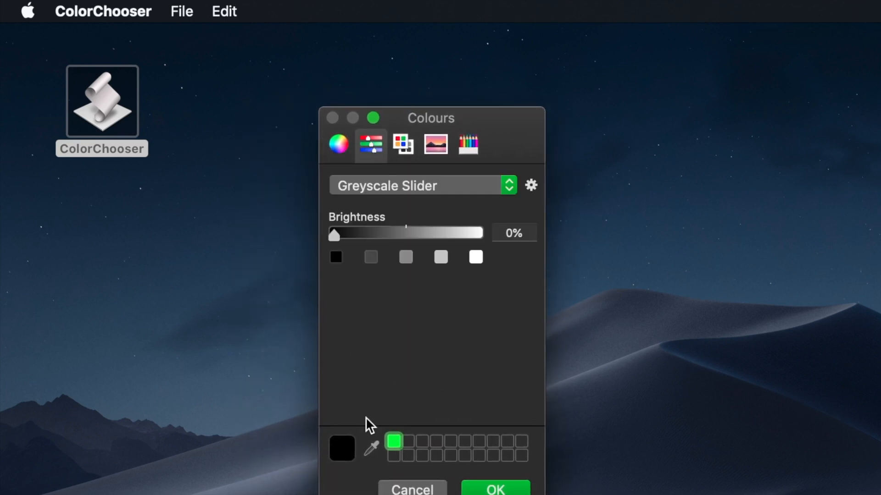
click(370, 447)
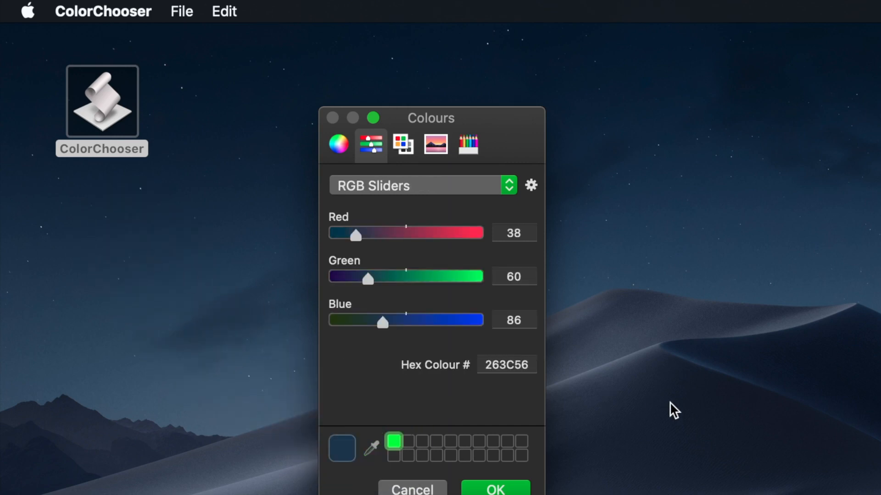
click(506, 364)
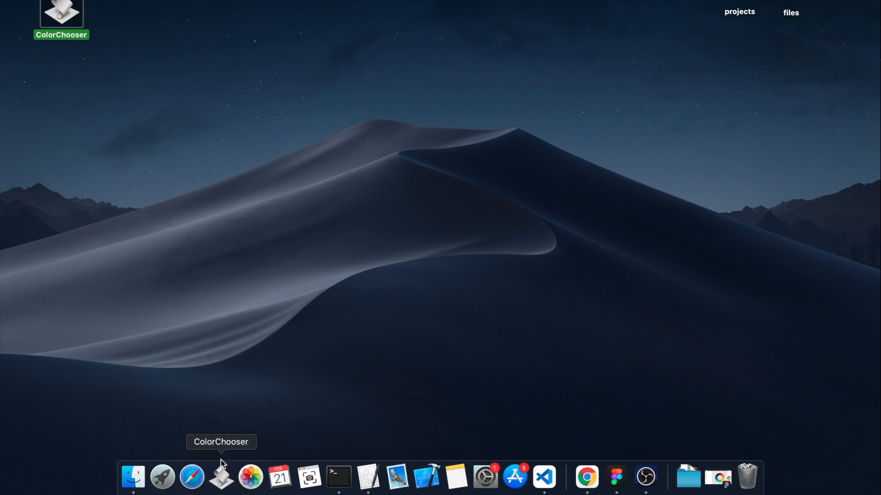
mouse_move(228, 482)
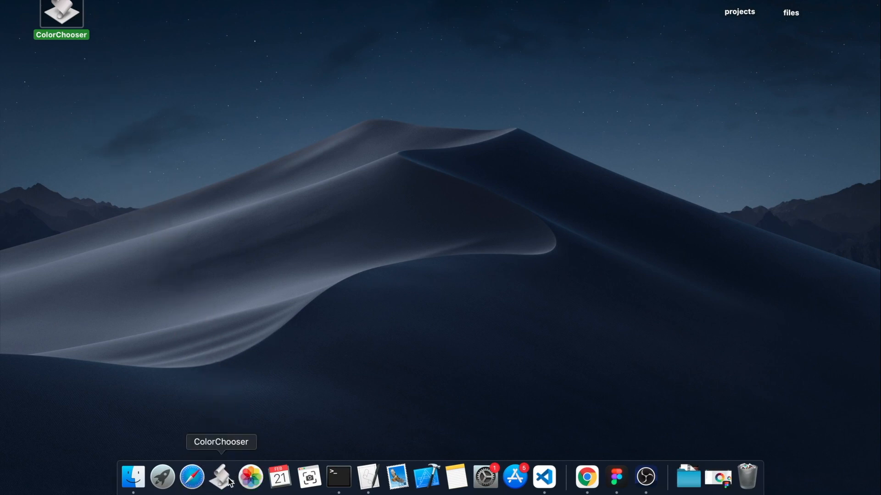
Step: Keep the ColorChooser icon in the Dock
click(221, 477)
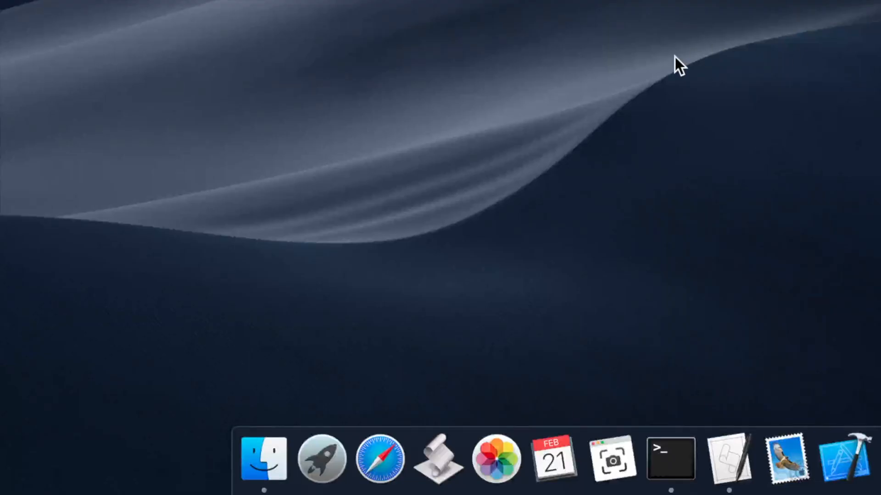
mouse_move(438, 458)
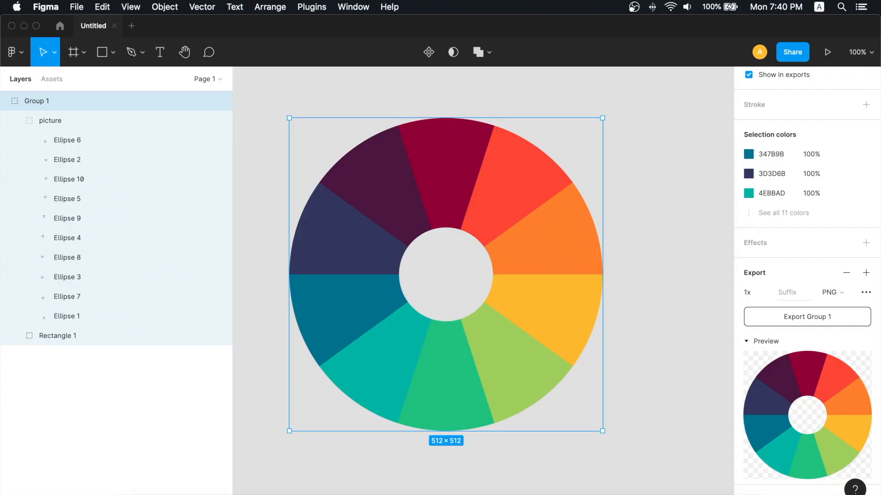
mouse_move(800, 320)
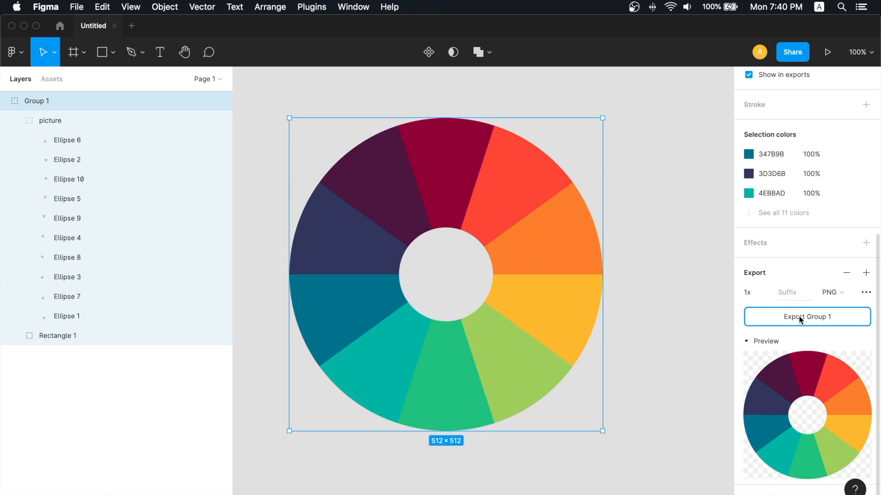
Step: Export the colour-wheel Group 1 as Group 1.png to the Desktop and view it in Preview
click(807, 317)
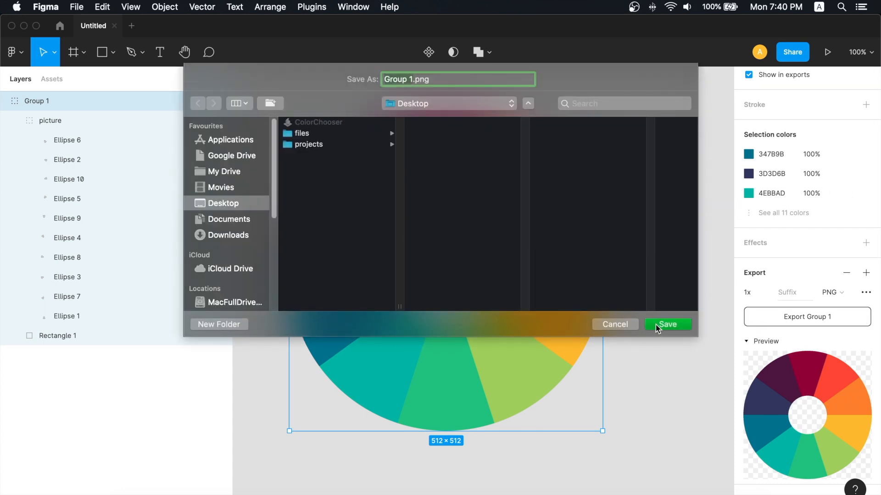
click(667, 324)
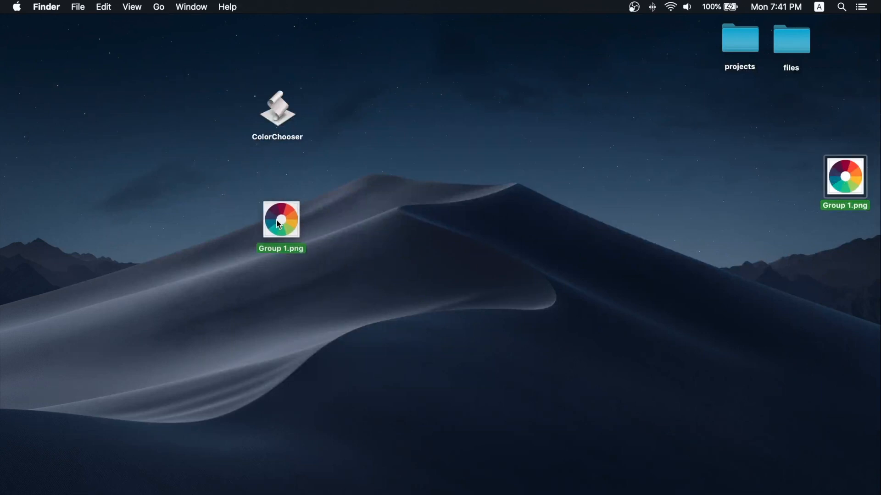
right_click(281, 220)
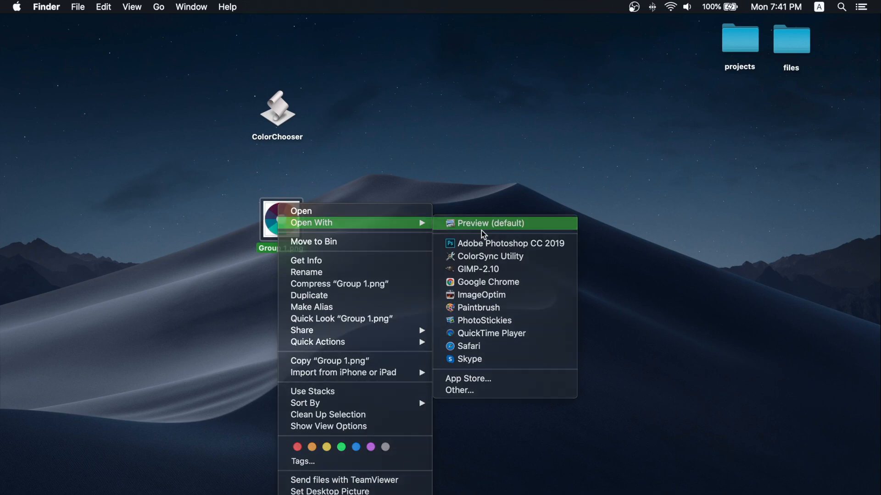
click(489, 223)
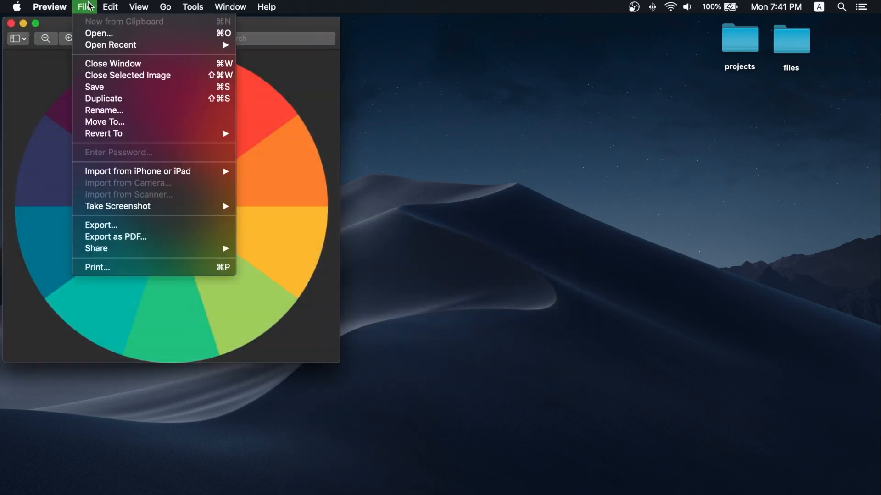
mouse_move(109, 88)
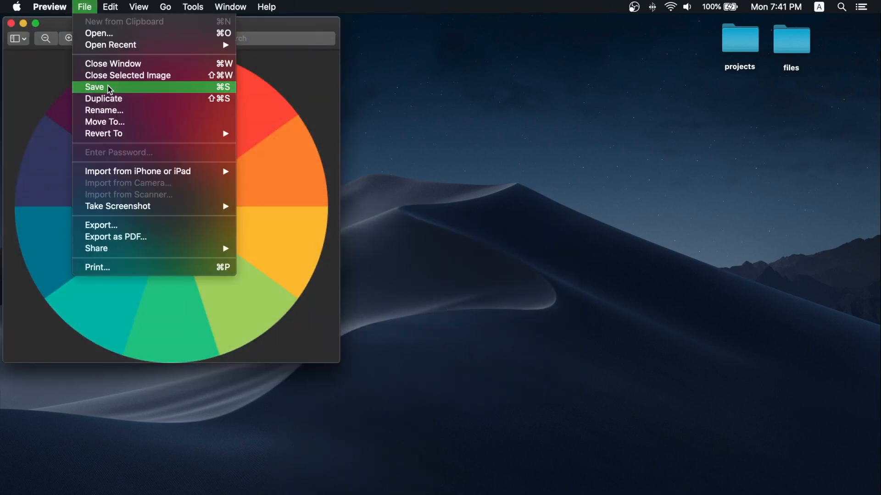
Step: Export the colour wheel from Preview as an ICNS icon file named Group 1, then close the image
click(95, 87)
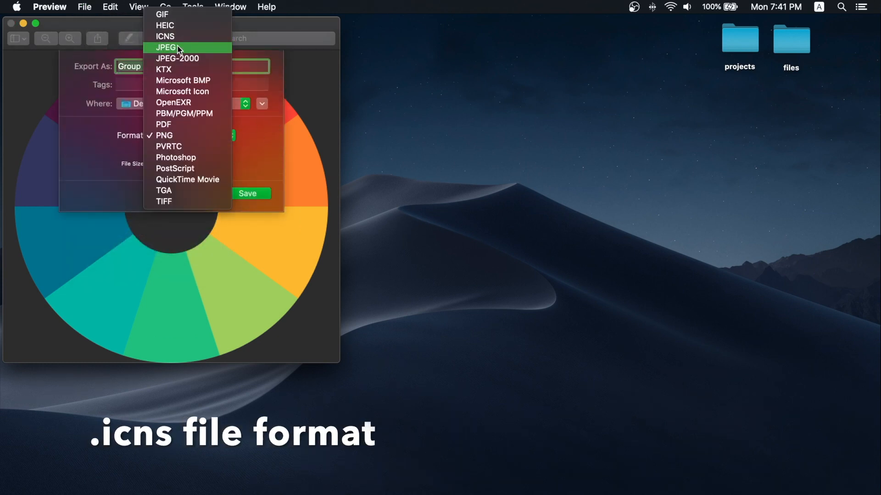
mouse_move(169, 36)
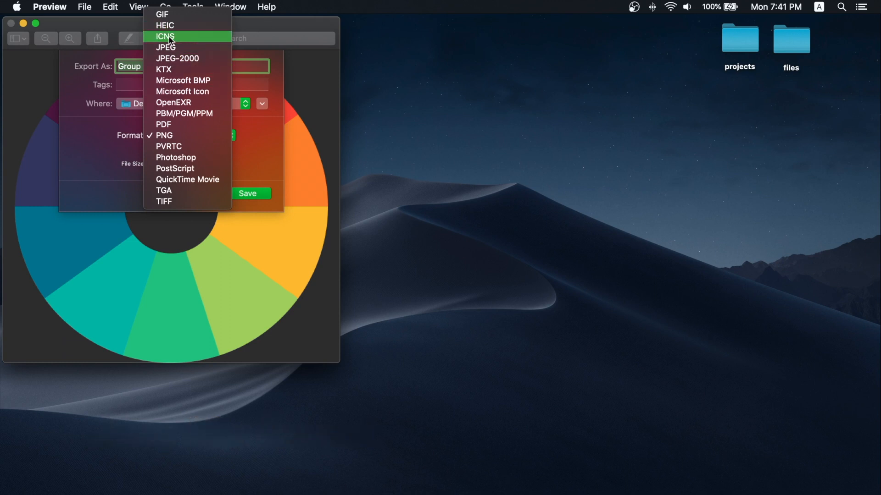
click(165, 36)
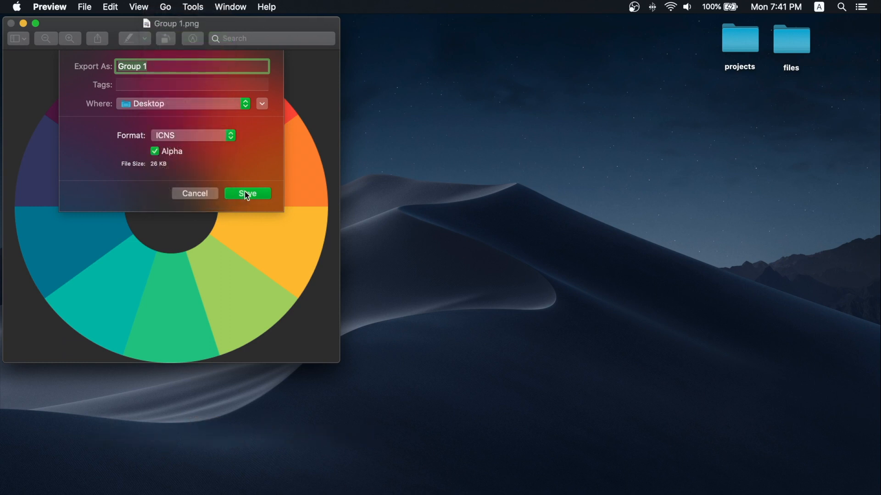
click(247, 193)
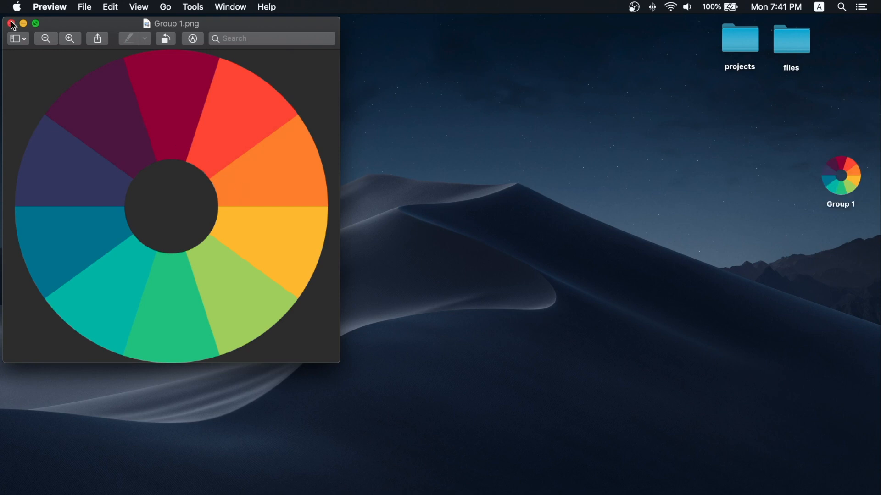
click(11, 23)
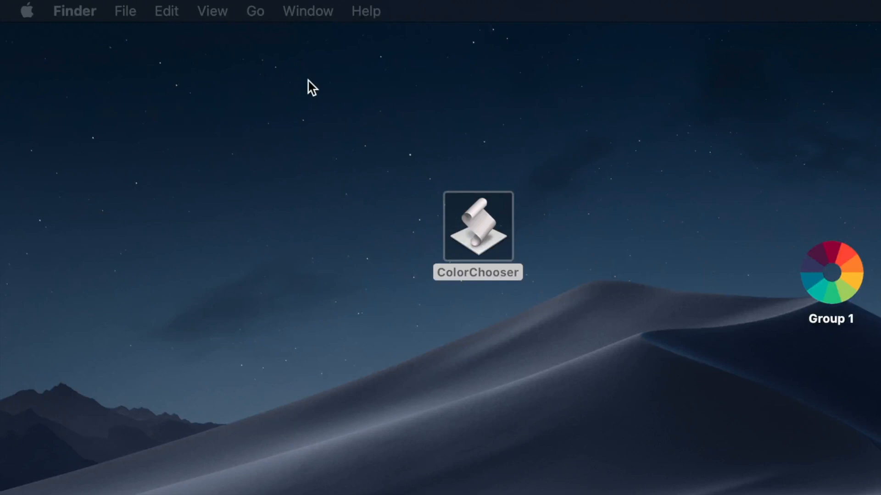
mouse_move(477, 228)
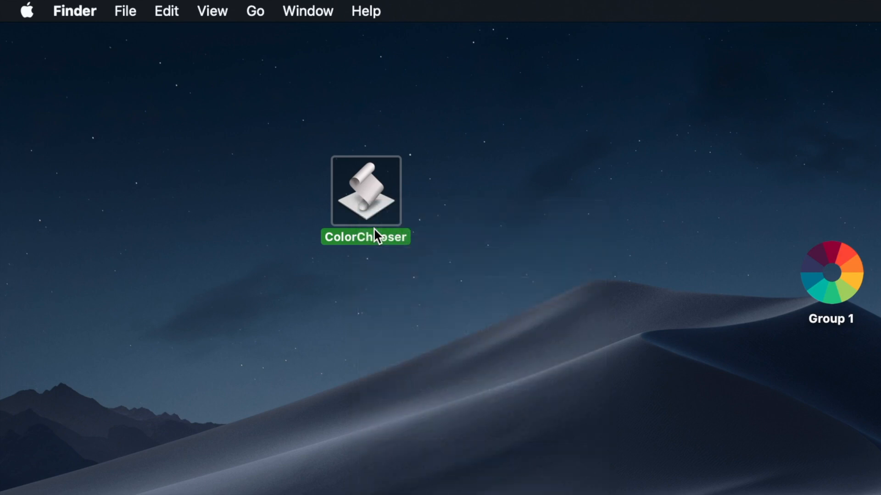
Step: Show the package contents of the ColorChooser app in Finder
double_click(366, 190)
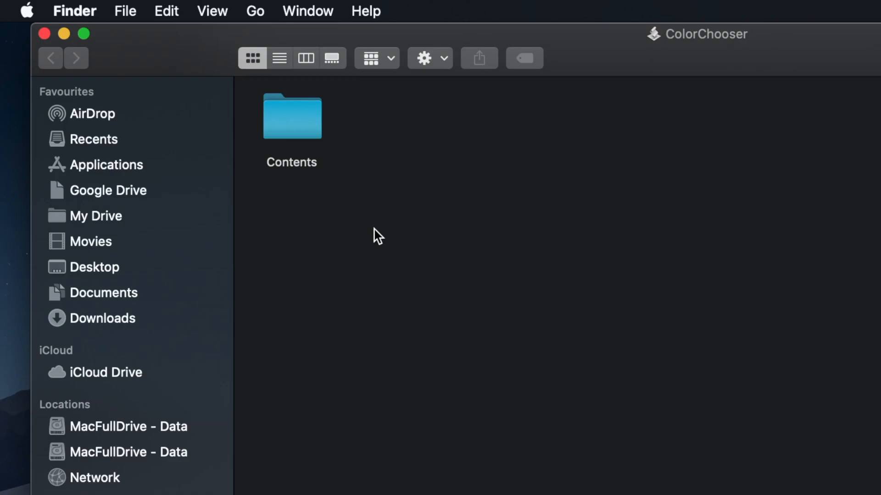
mouse_move(537, 45)
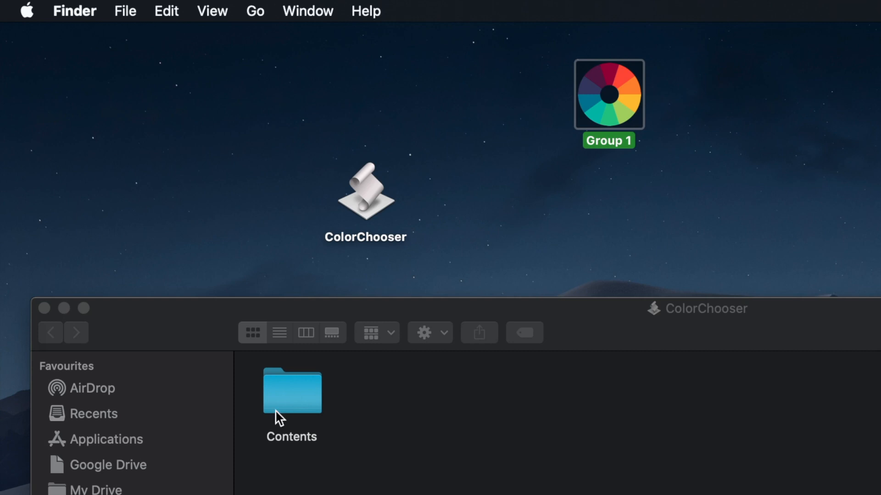
Step: Inside Contents > Resources, replace applet.icns with the colour wheel icon and close the window
double_click(291, 391)
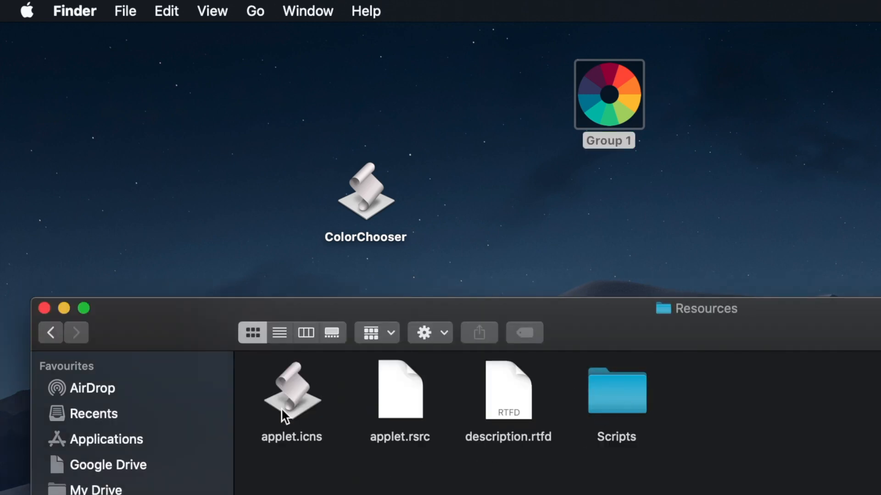
click(291, 390)
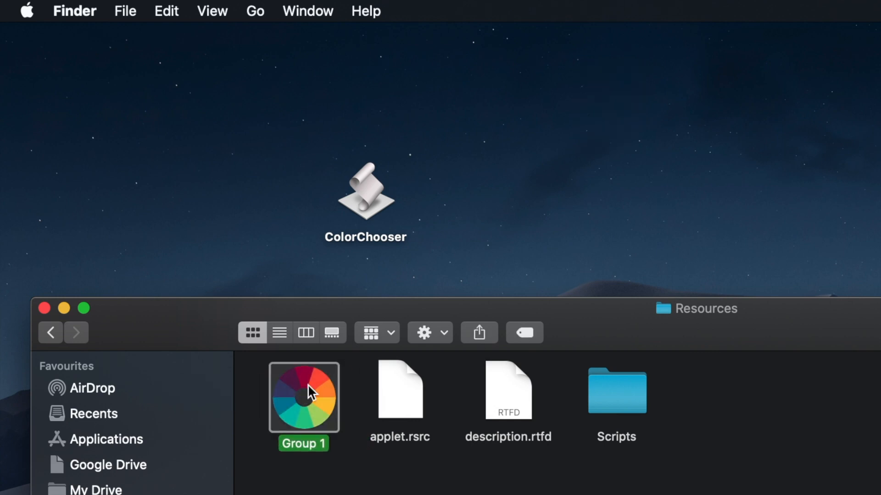
mouse_move(506, 492)
text(applet)
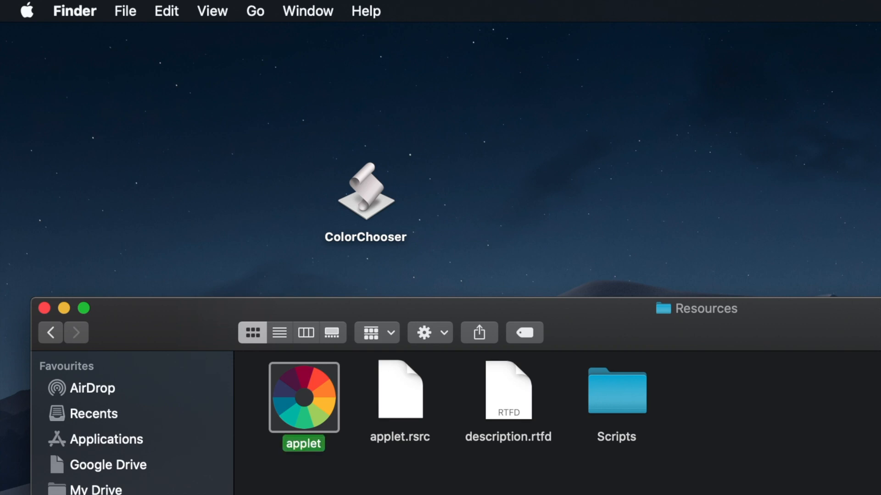
mouse_move(44, 308)
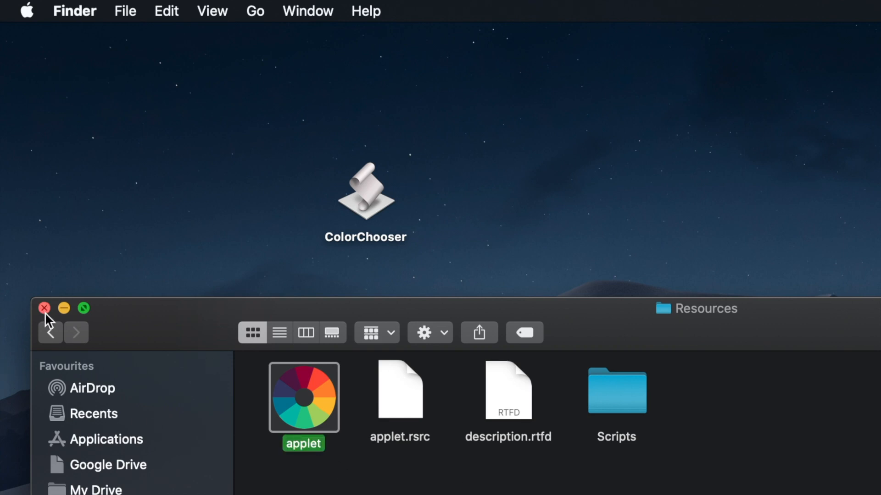
click(44, 308)
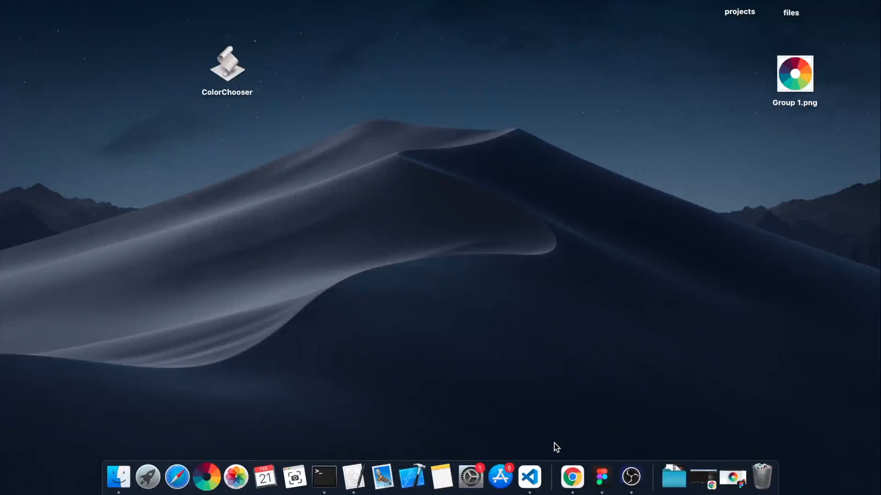
mouse_move(352, 477)
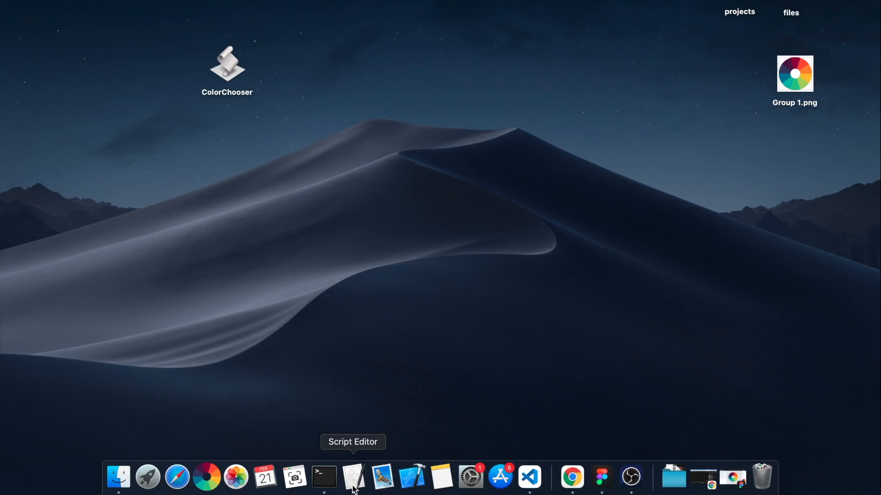
click(352, 477)
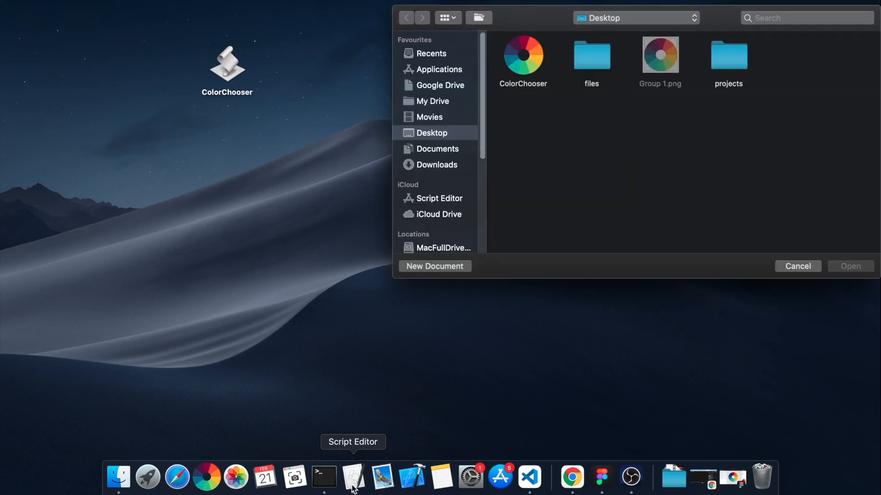
mouse_move(534, 94)
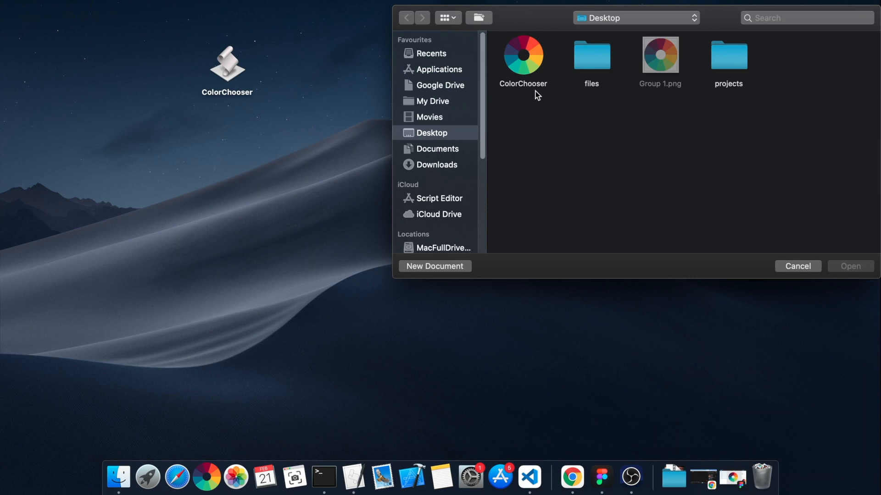
mouse_move(525, 59)
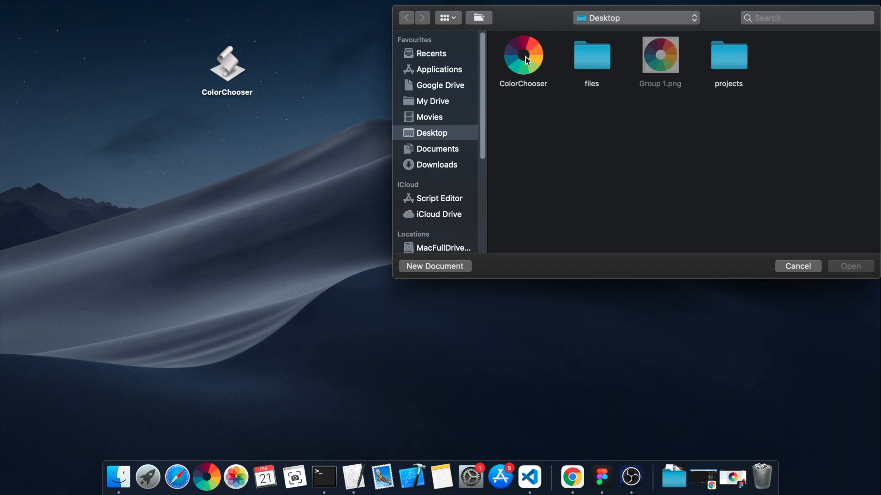
click(522, 55)
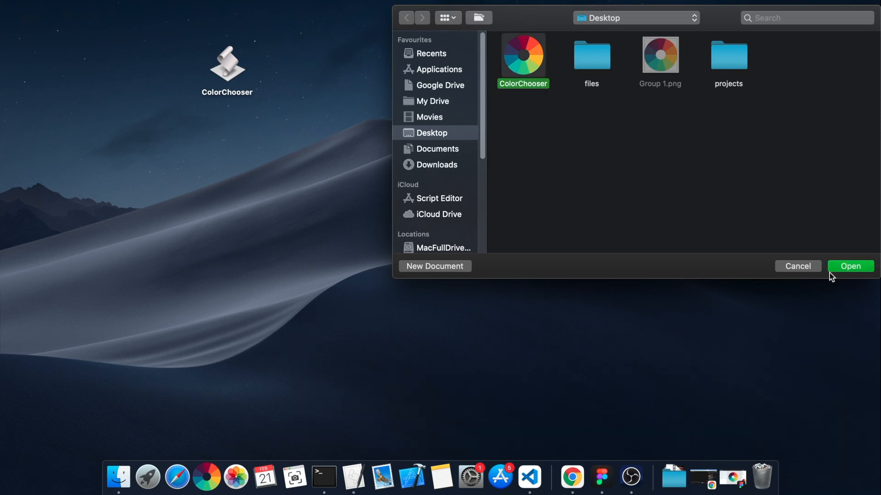
click(849, 266)
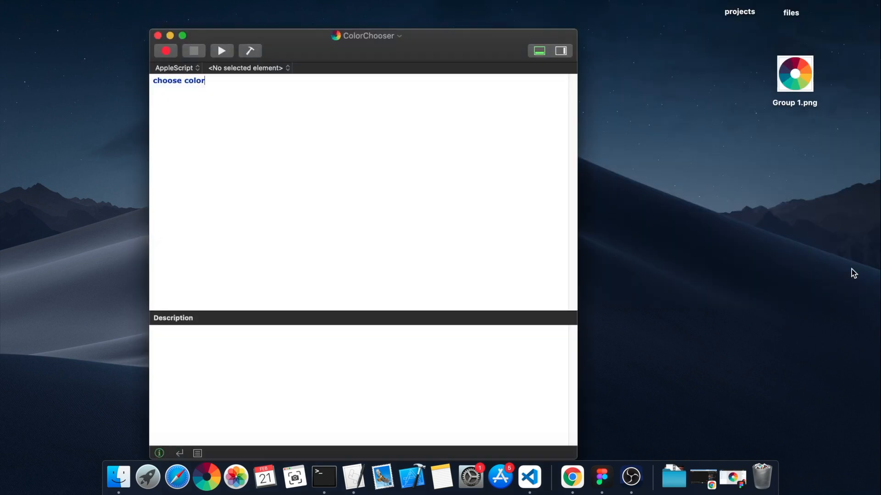
click(109, 6)
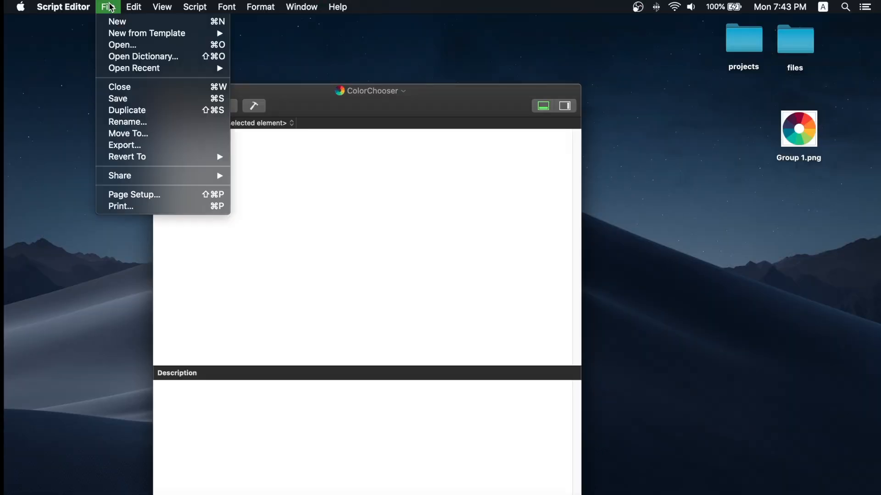
click(119, 86)
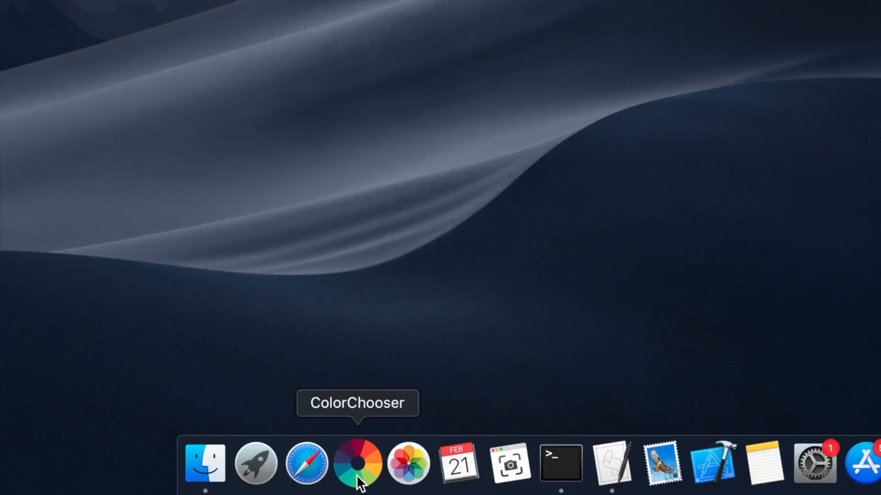
Step: Launch ColorChooser from its Dock icon and start the eyedropper in the Colours panel
click(358, 462)
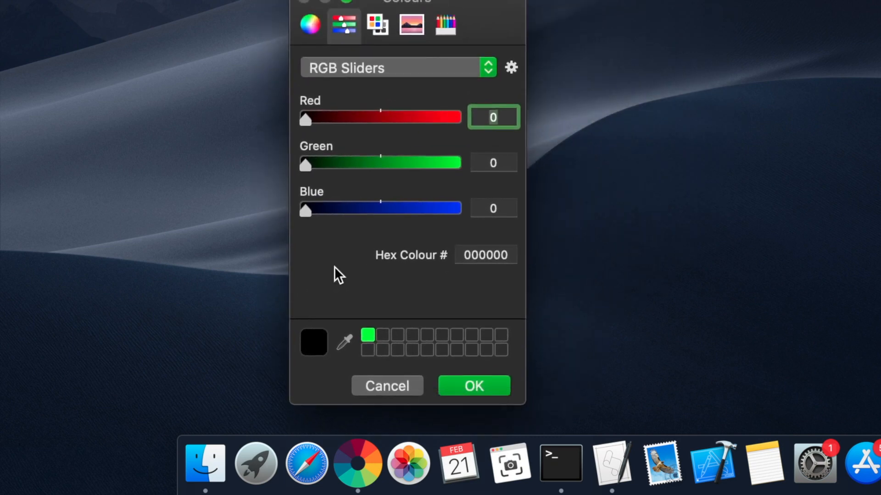
click(343, 341)
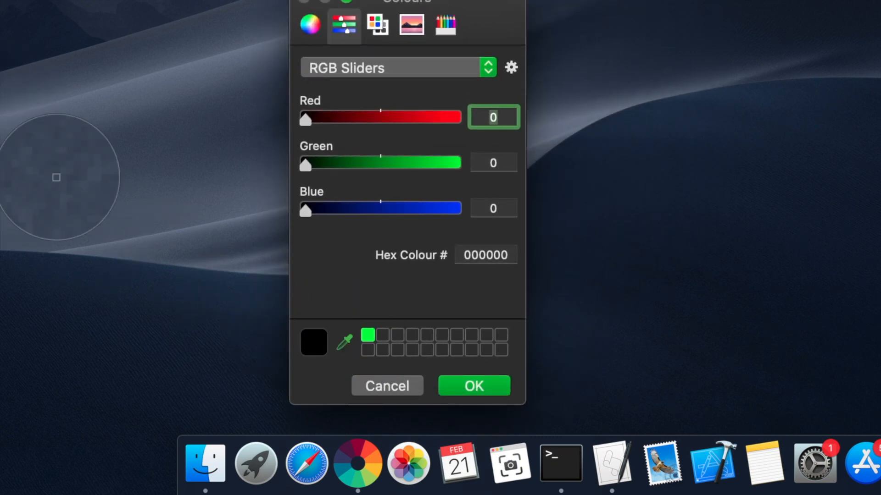